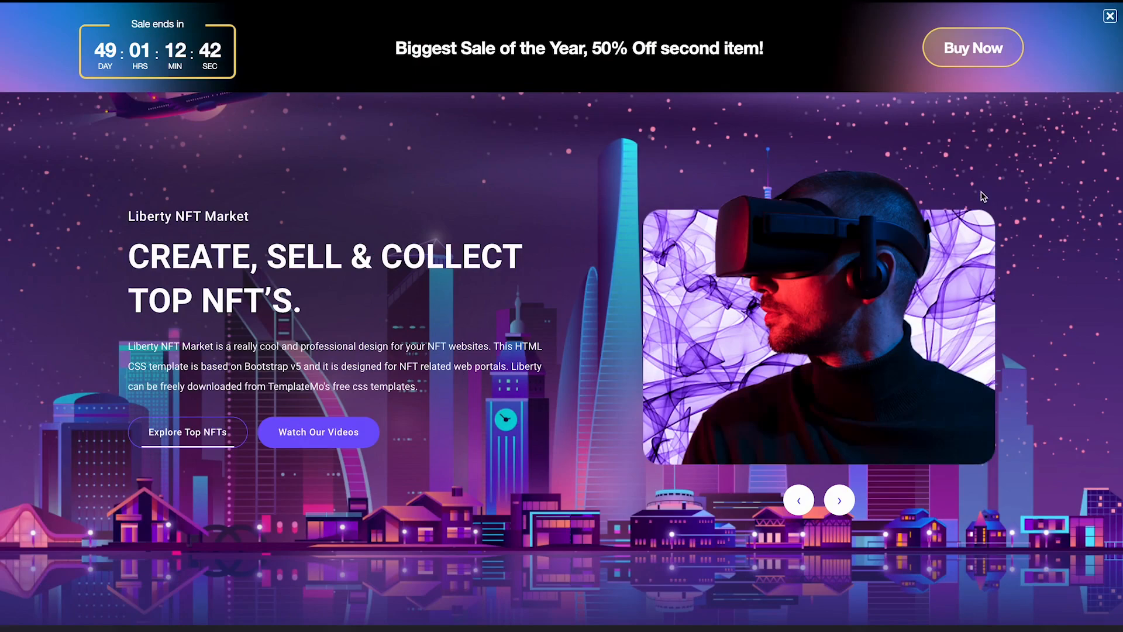
Browse the full widget collection and locate the Countdown Bar widget
scroll(down, 3)
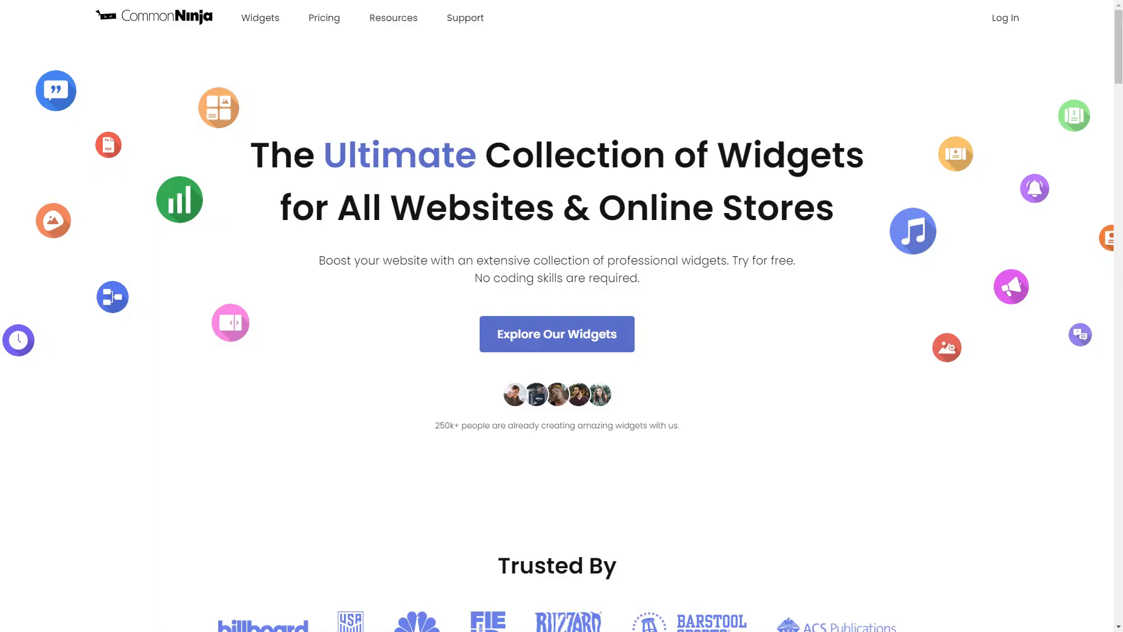
click(555, 333)
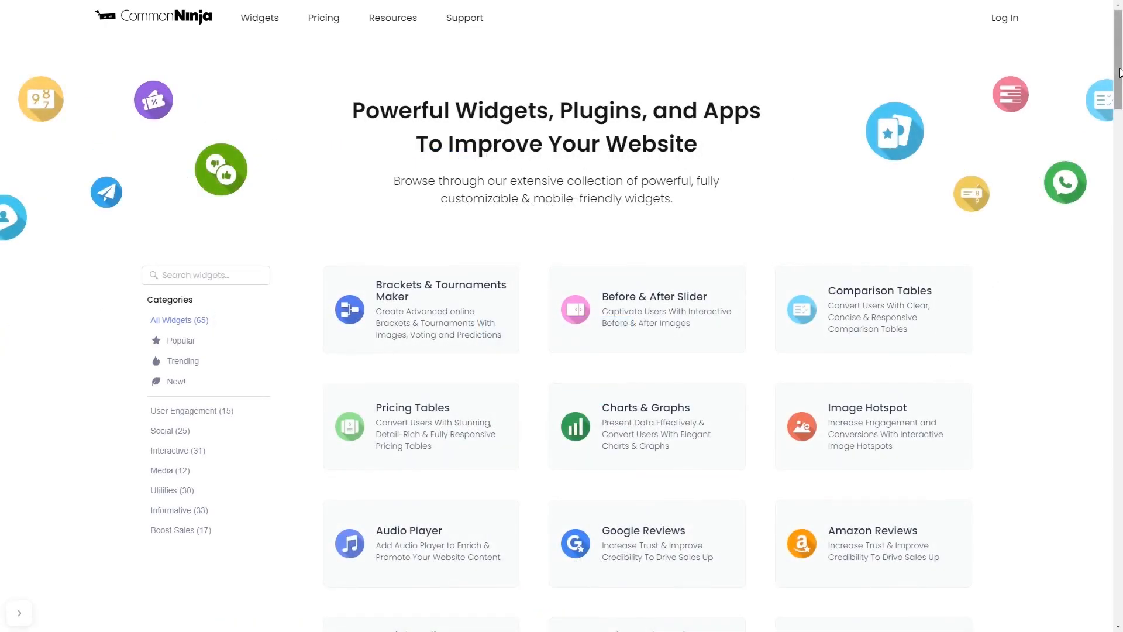
scroll(down, 3)
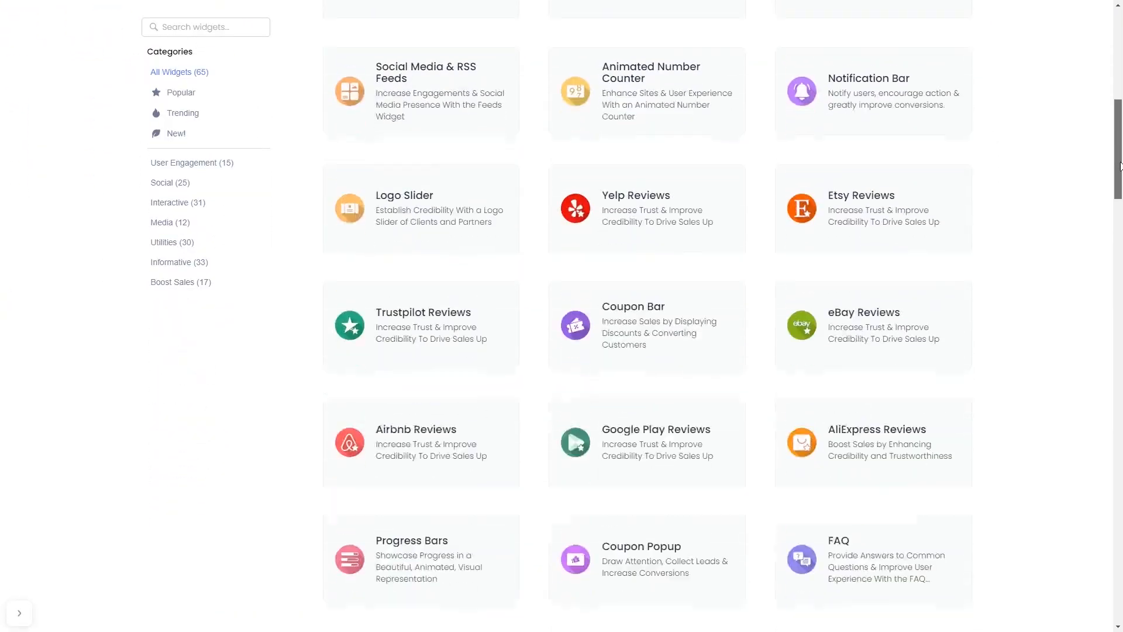
scroll(down, 3)
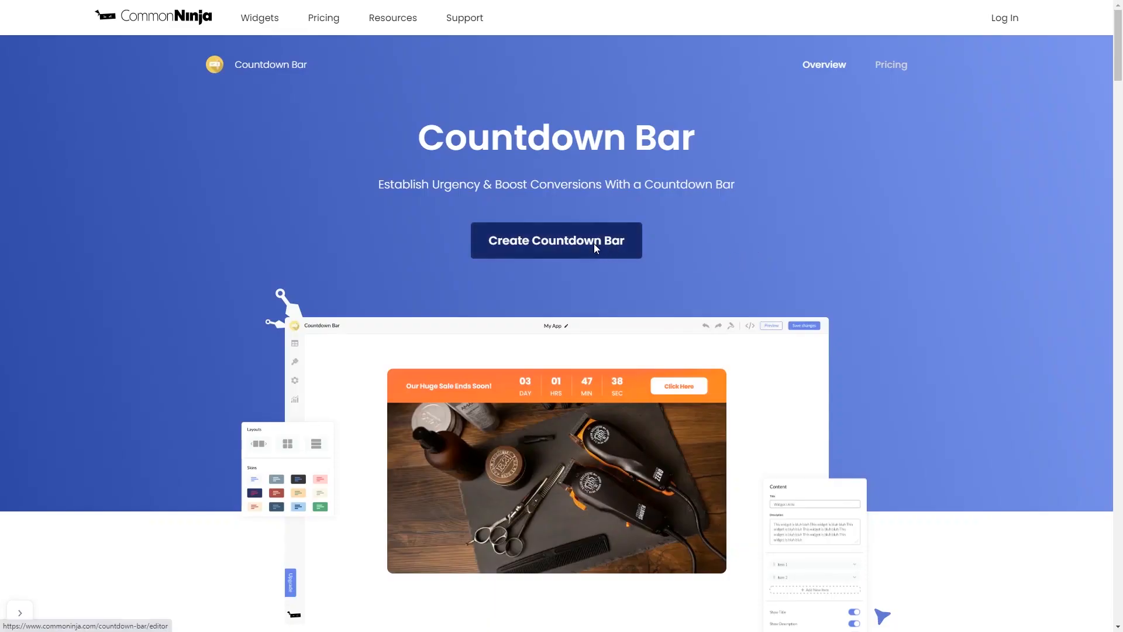
Start a new countdown bar, apply the orange patterned skin in Look & Feel, and review Triggers and Settings
click(555, 240)
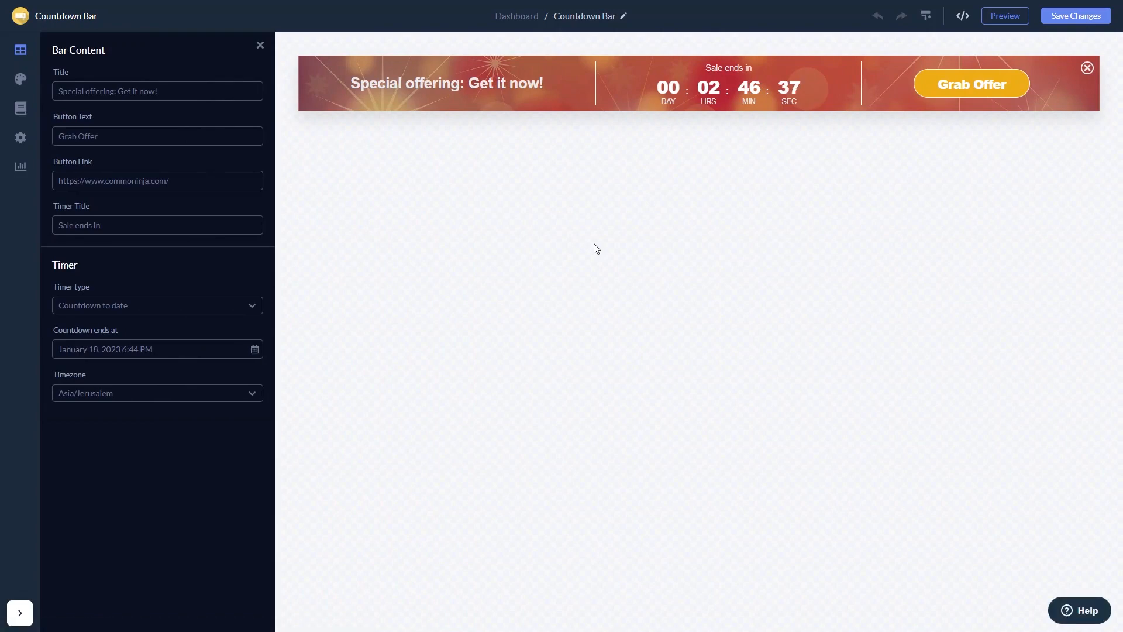
mouse_move(234, 166)
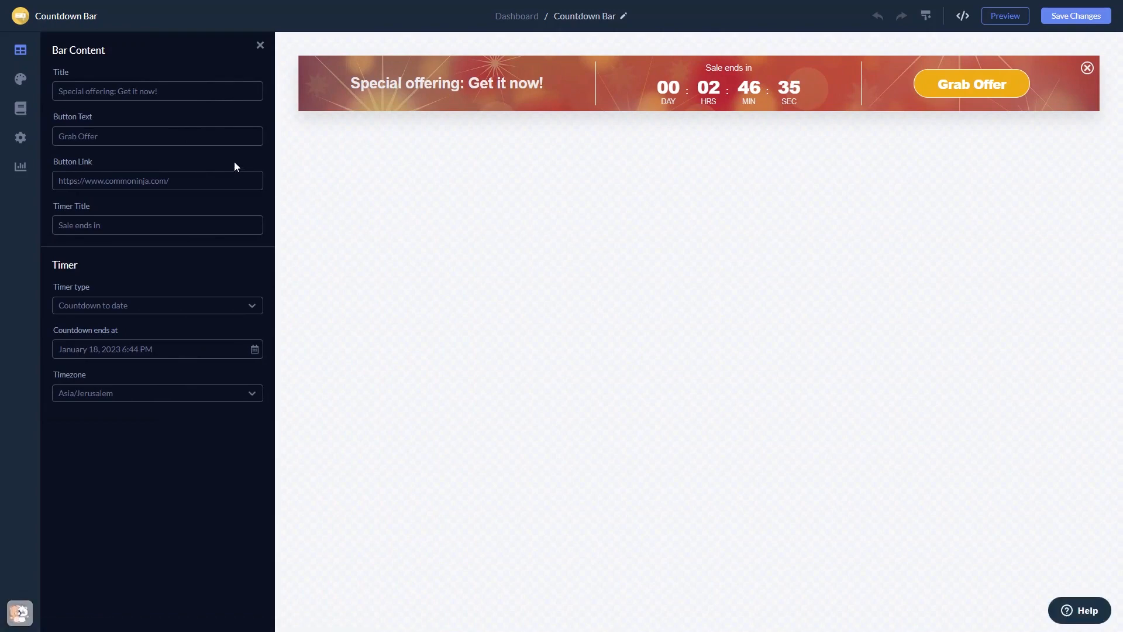
mouse_move(20, 78)
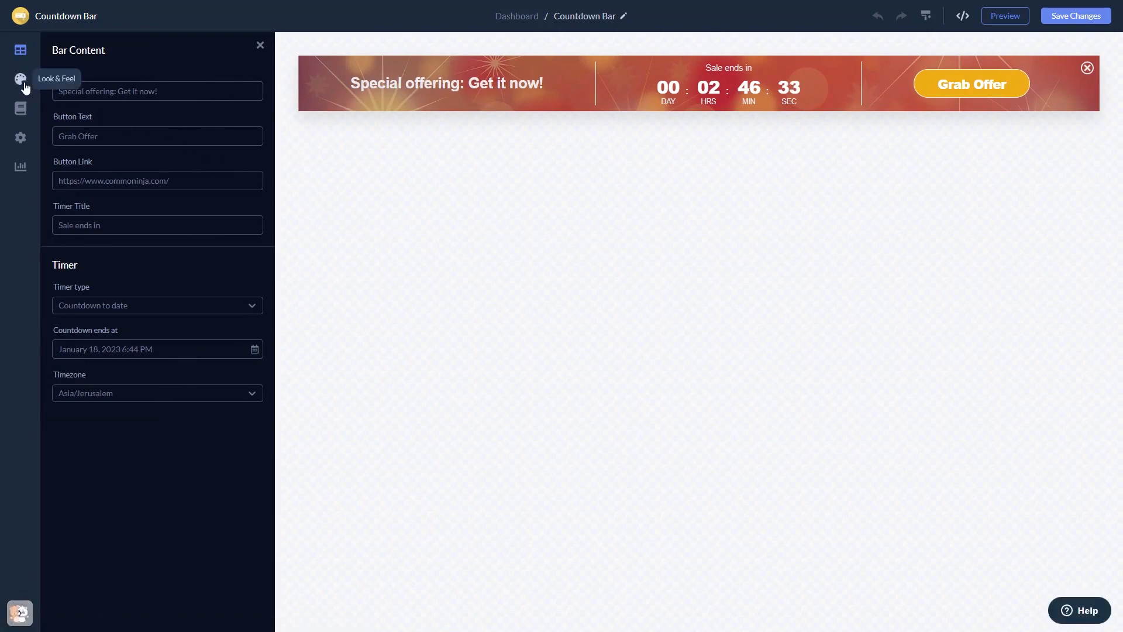
click(20, 79)
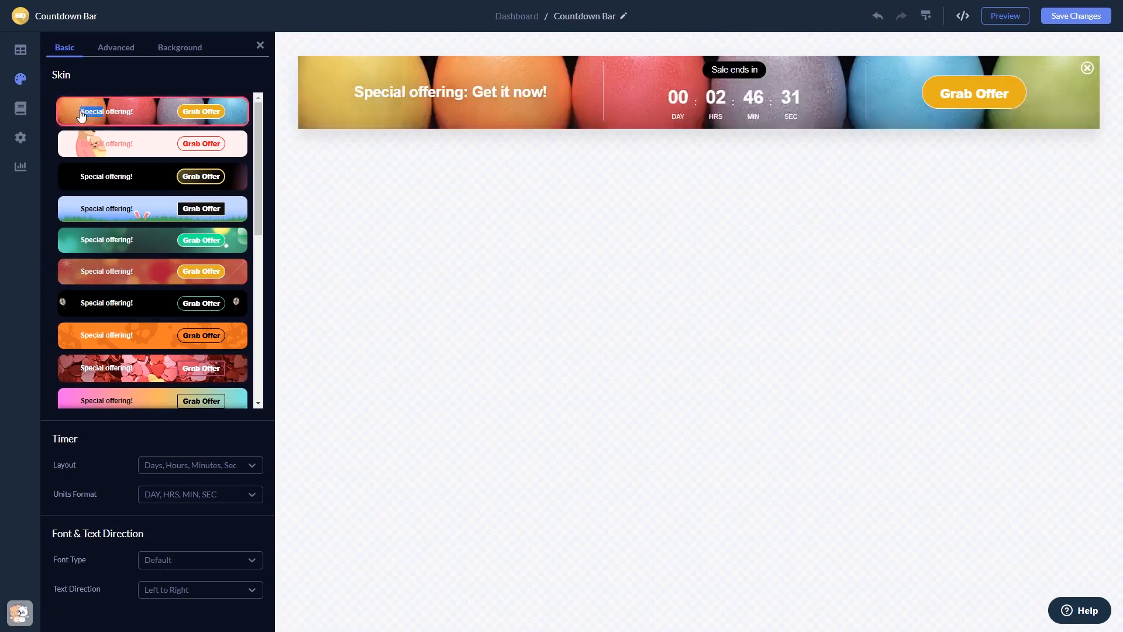
click(152, 208)
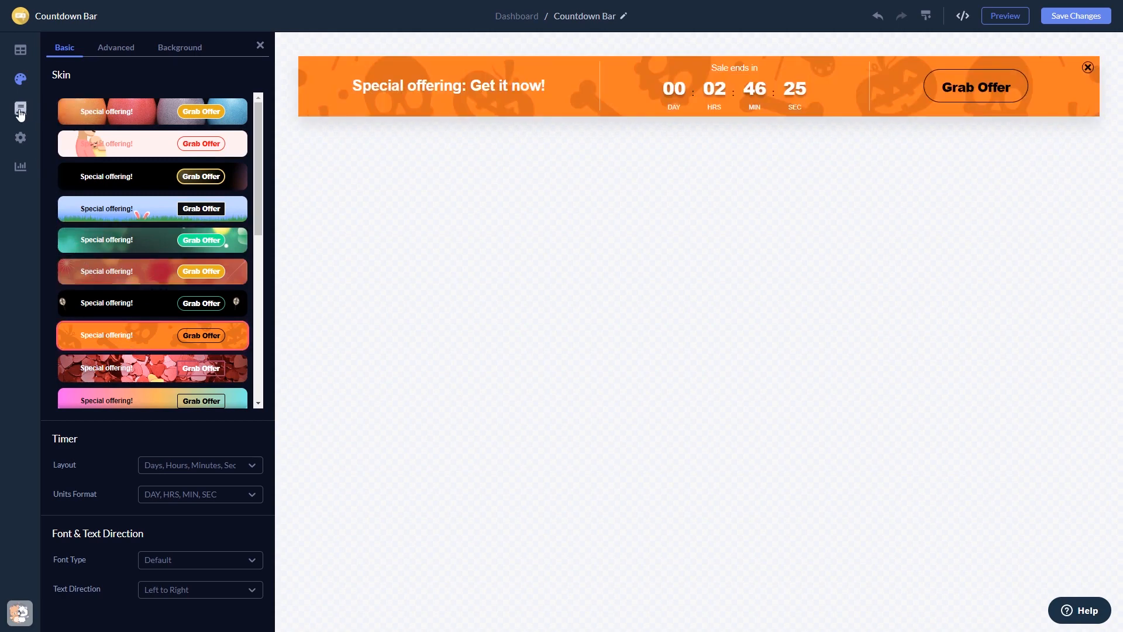
click(20, 110)
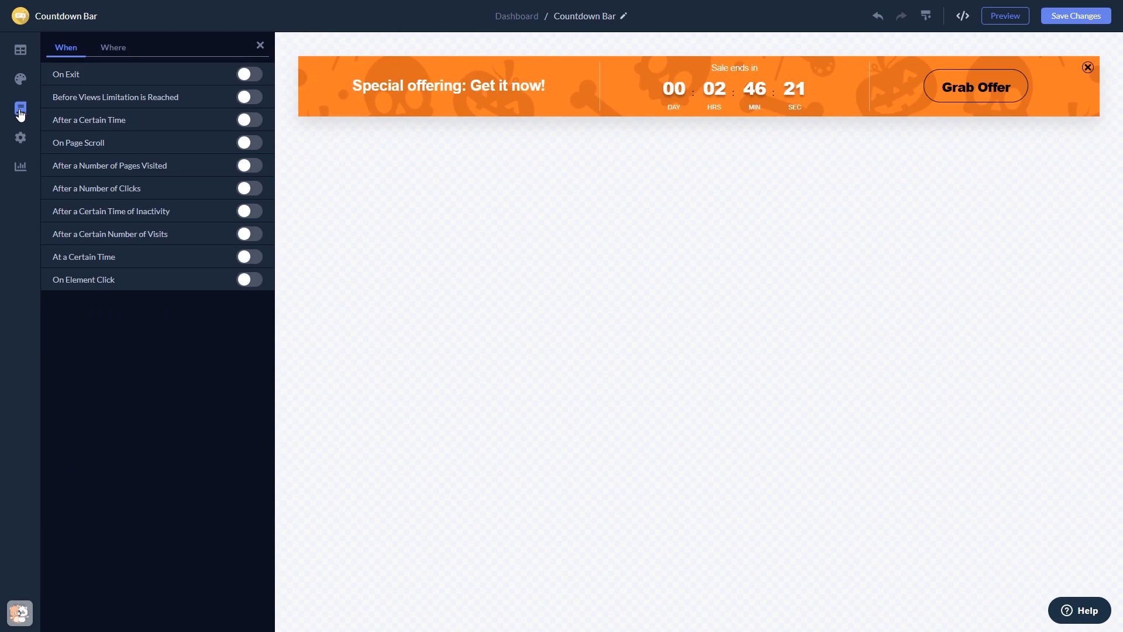
click(20, 138)
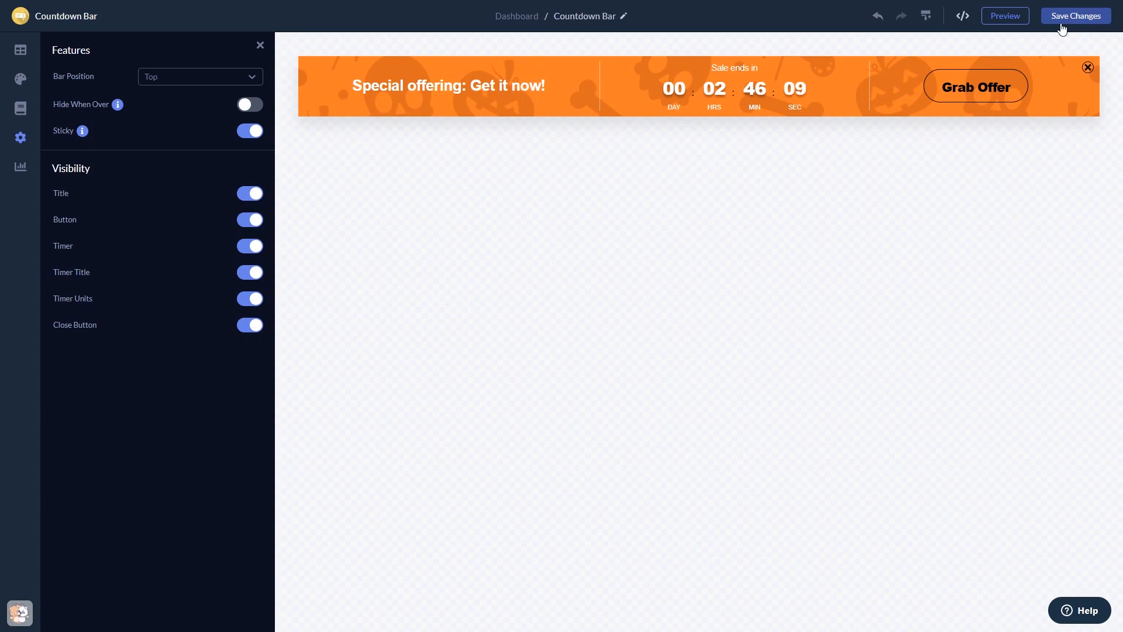
mouse_move(1052, 37)
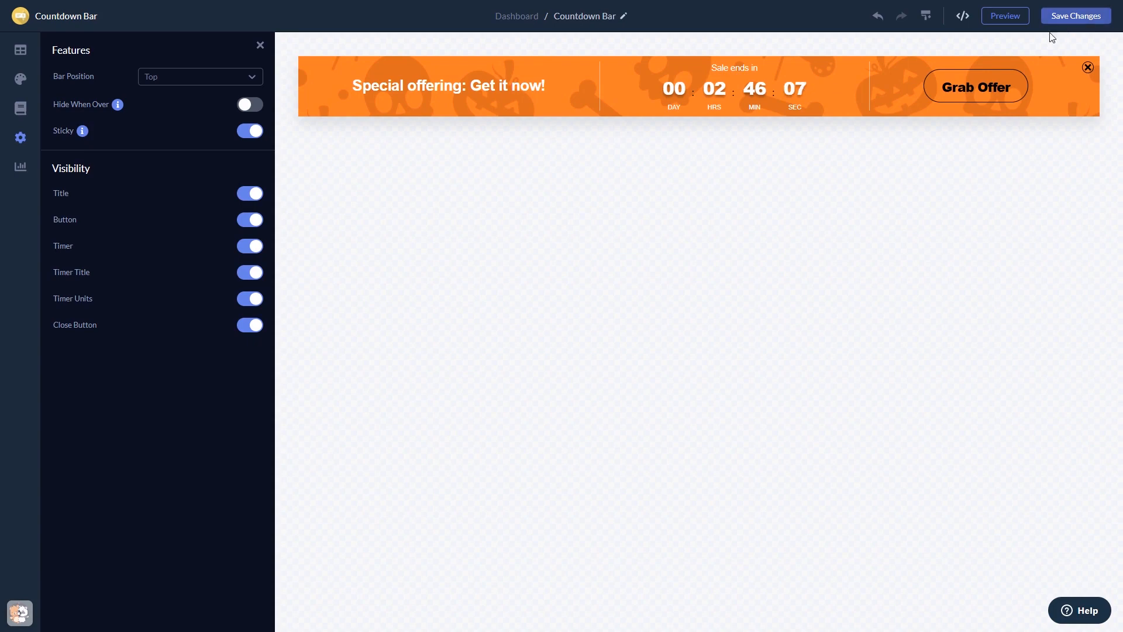
mouse_move(516, 15)
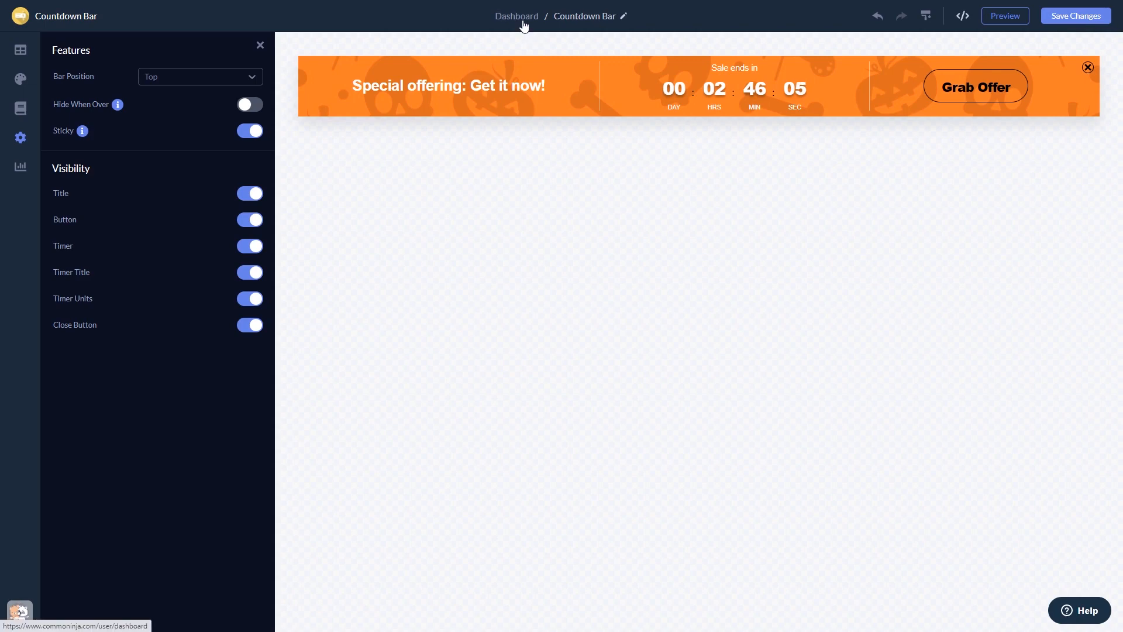
From the dashboard use Add to site to copy the widget's embed code to the clipboard
click(516, 15)
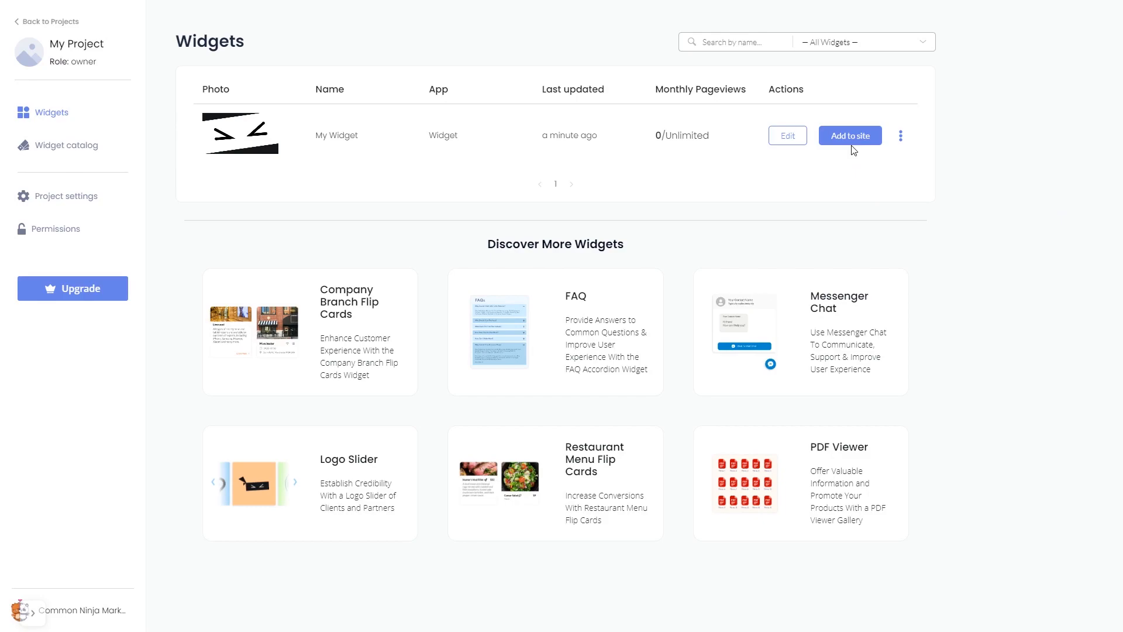
click(849, 136)
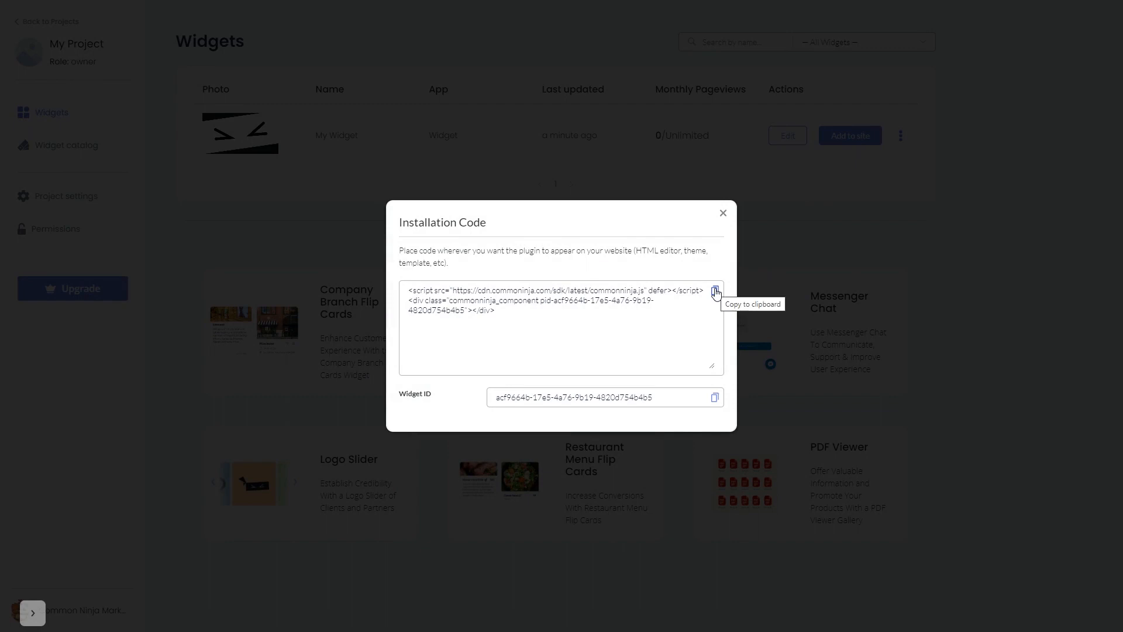
click(714, 292)
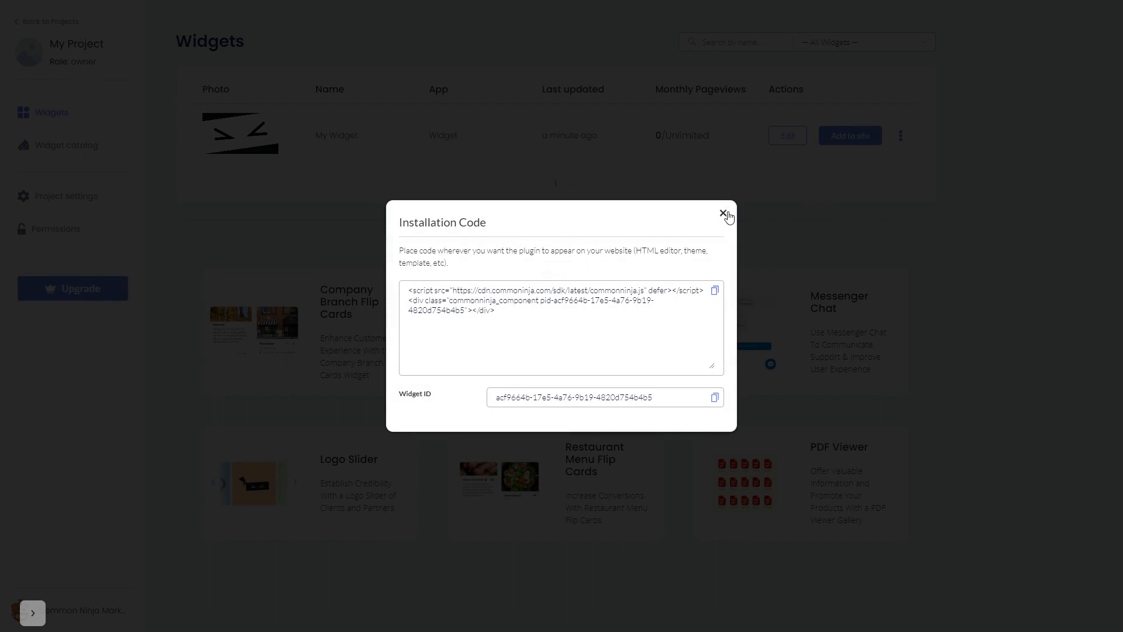
click(724, 215)
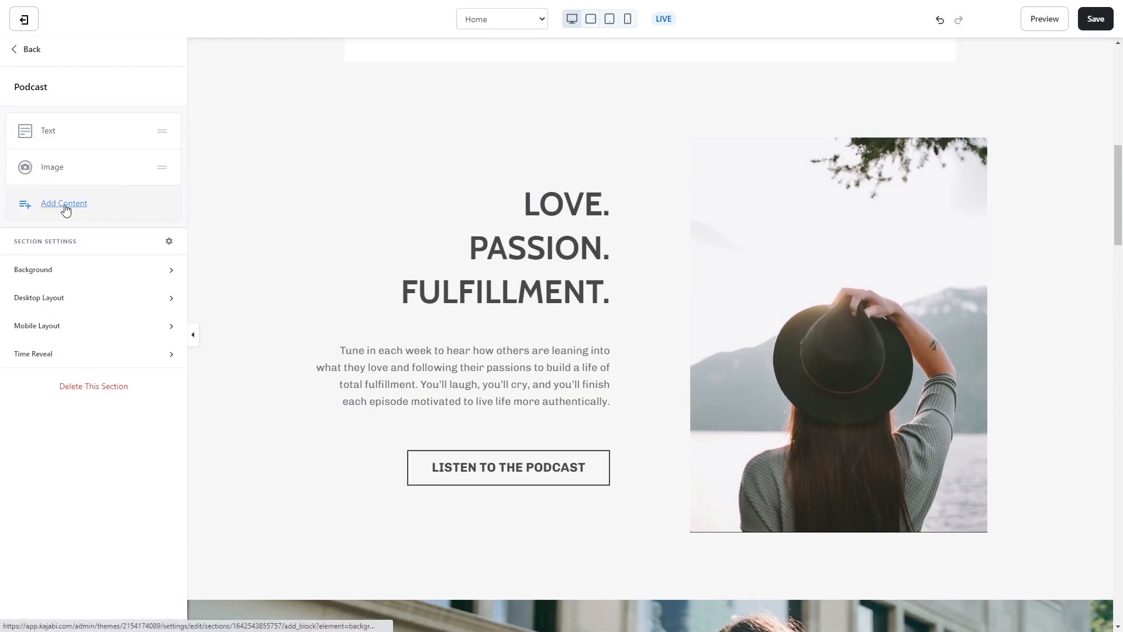
Insert a Custom Code block in the Podcast section holding the commonninja.js script embed
click(63, 204)
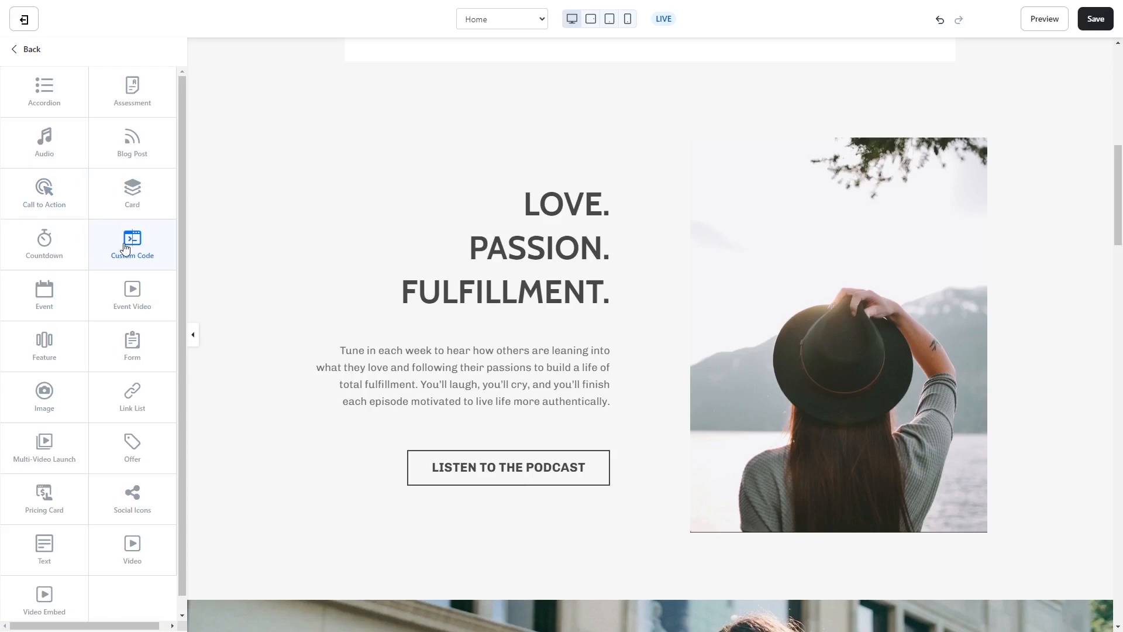
click(132, 245)
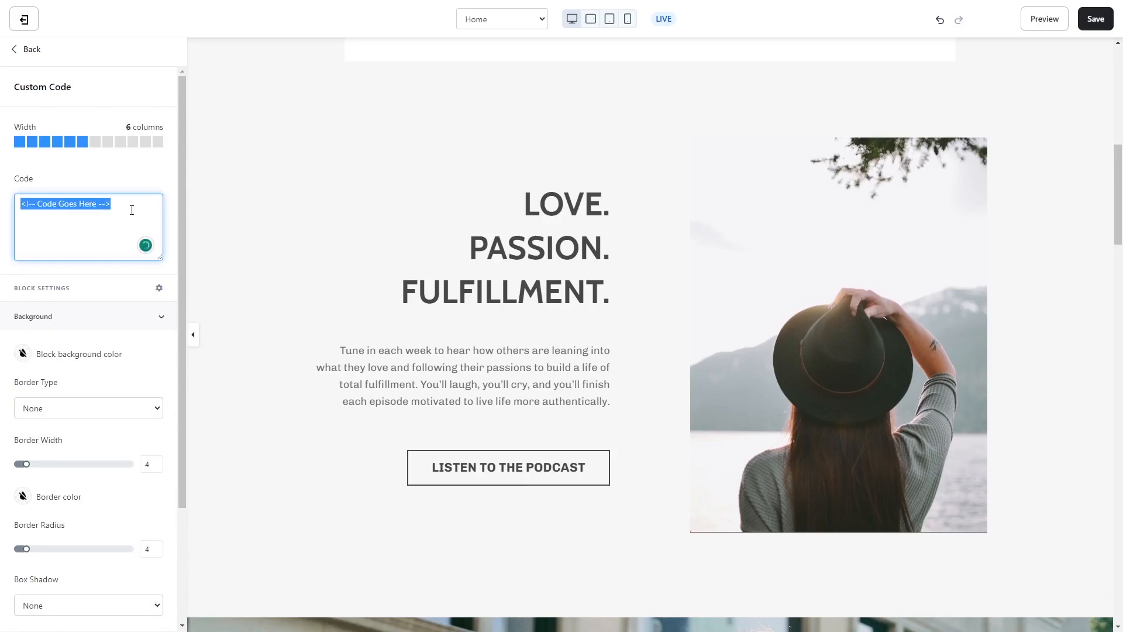
text(<script src="https://cdn.commonninja.com/sdk/latest/commonninja.js" defer></script> <div class="commonninja_component pid-ed32b904-ba7c-4f36-be7a-31265a123c7f"></div>)
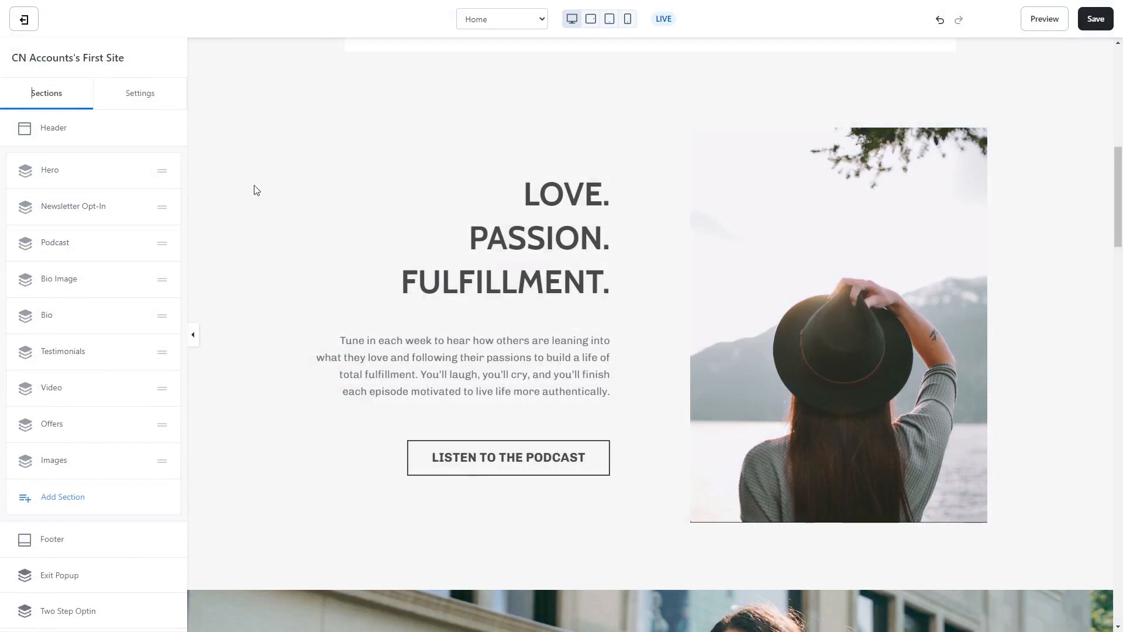
mouse_move(216, 248)
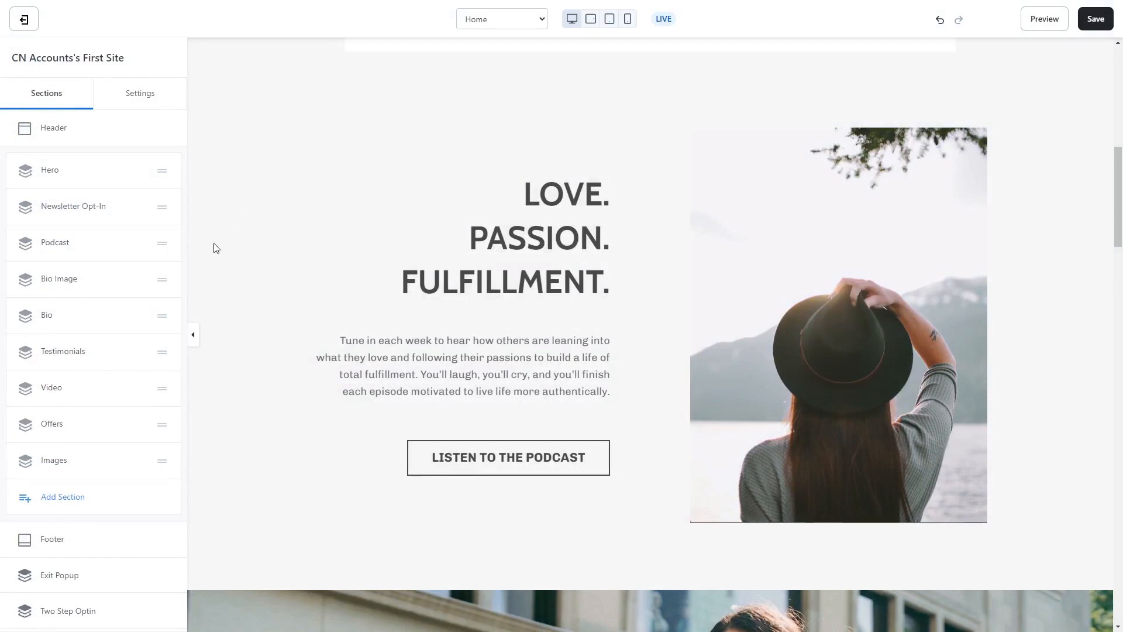
mouse_move(77, 503)
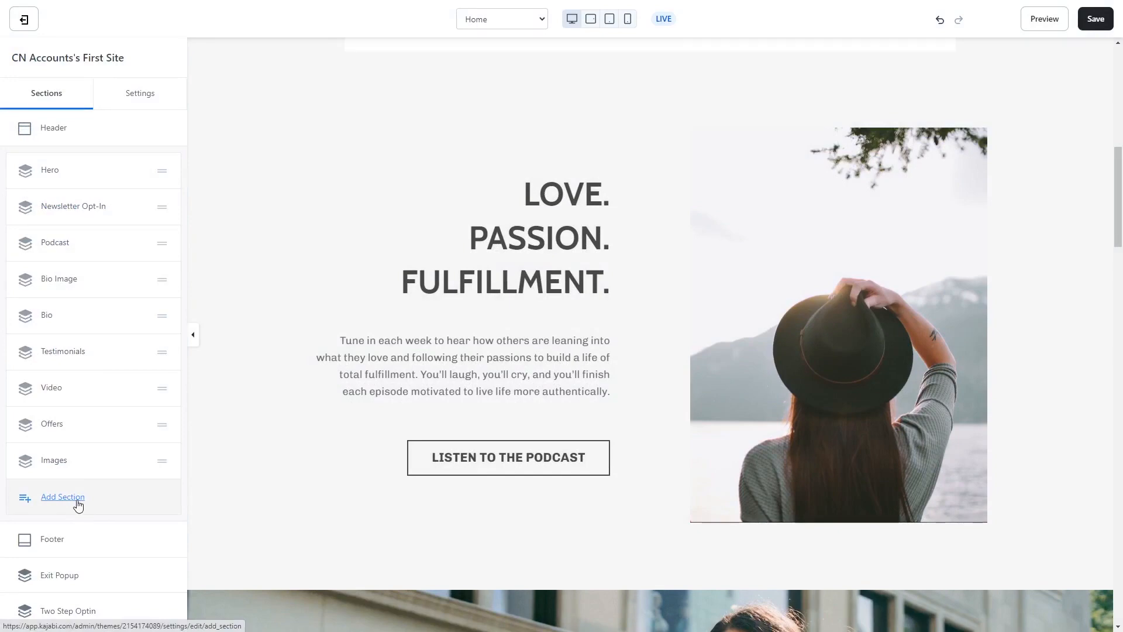
Add a Custom Code section from the Custom category to the bottom of the Home page
click(62, 496)
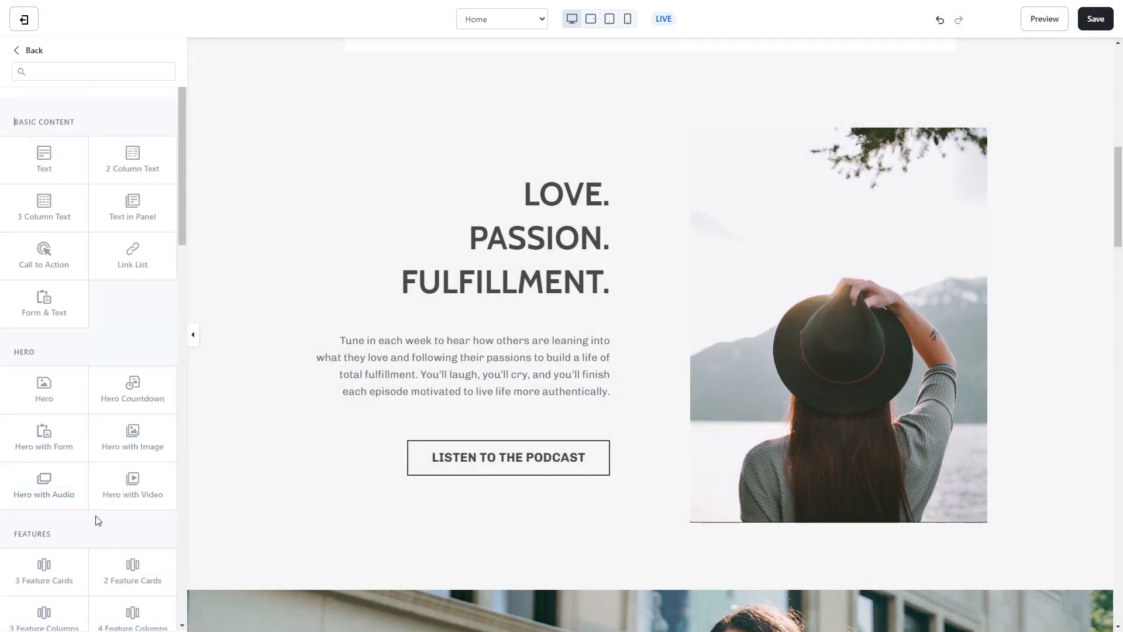
scroll(down, 3)
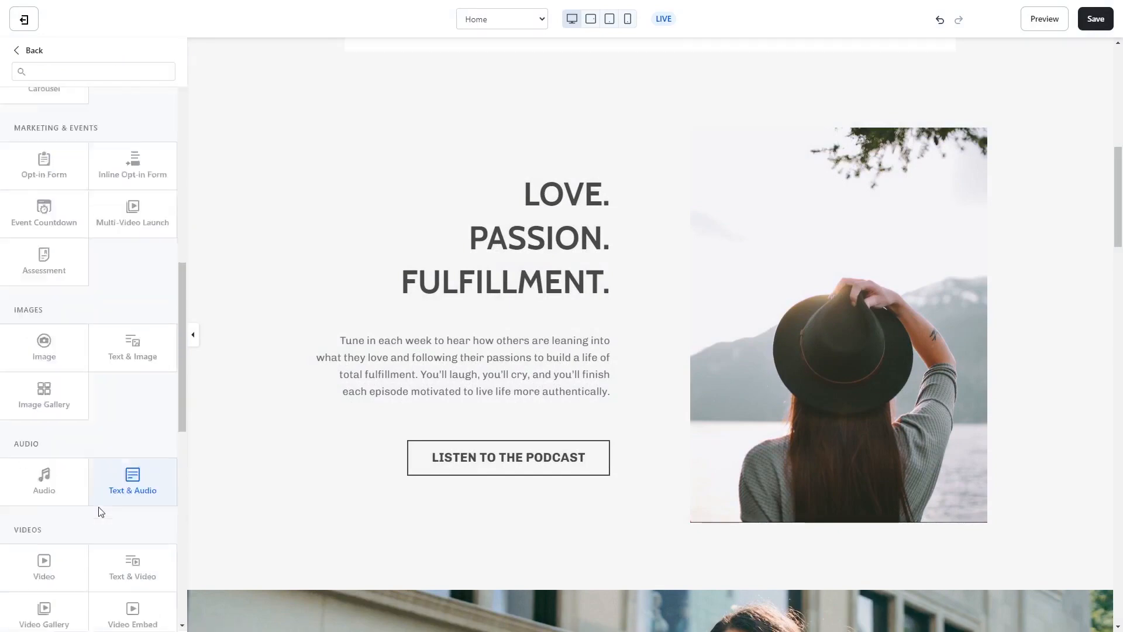
scroll(down, 3)
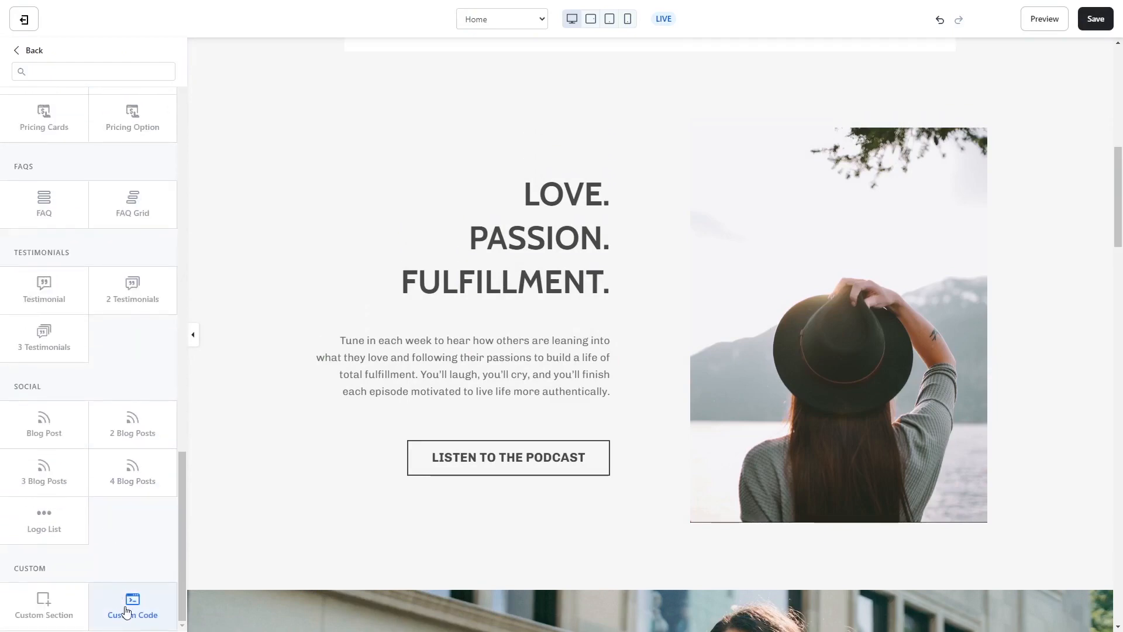
scroll(down, 3)
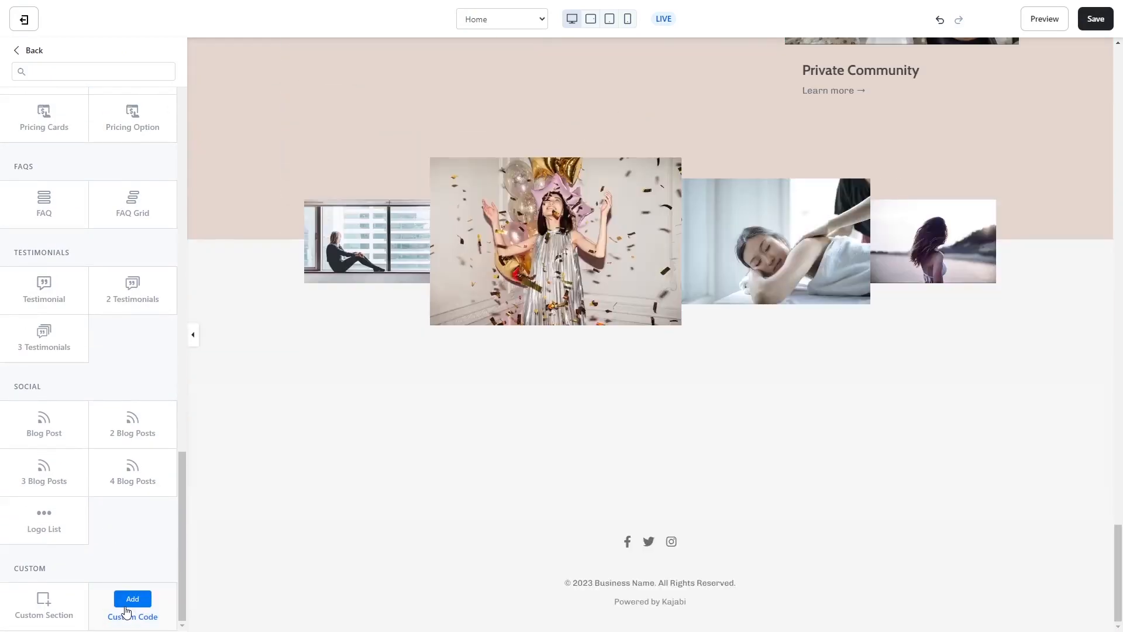
click(133, 603)
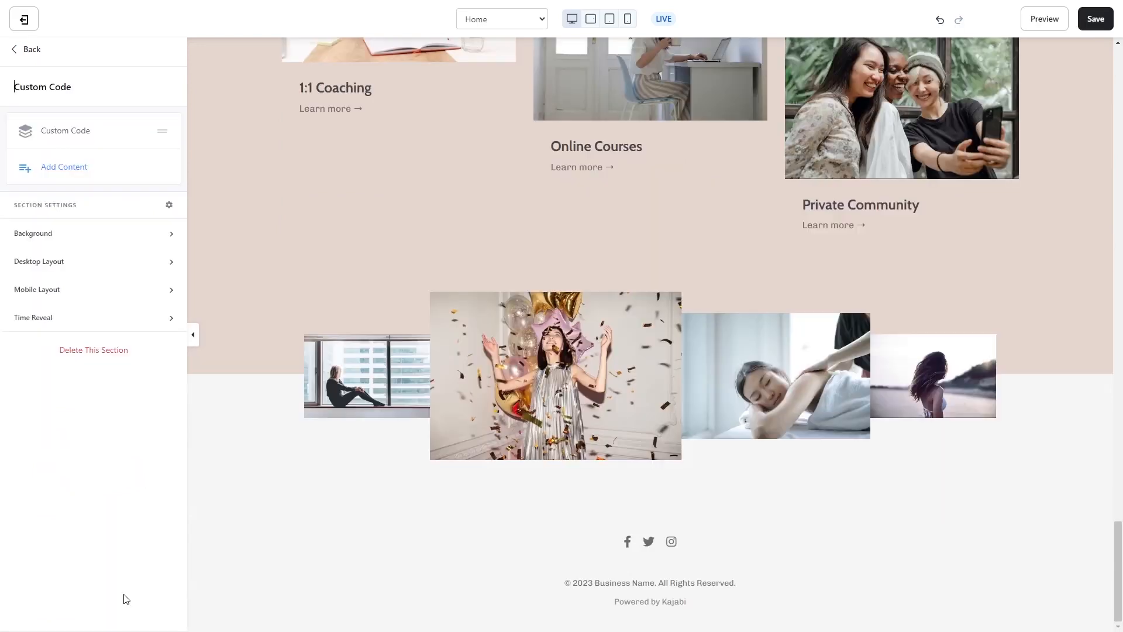
scroll(down, 3)
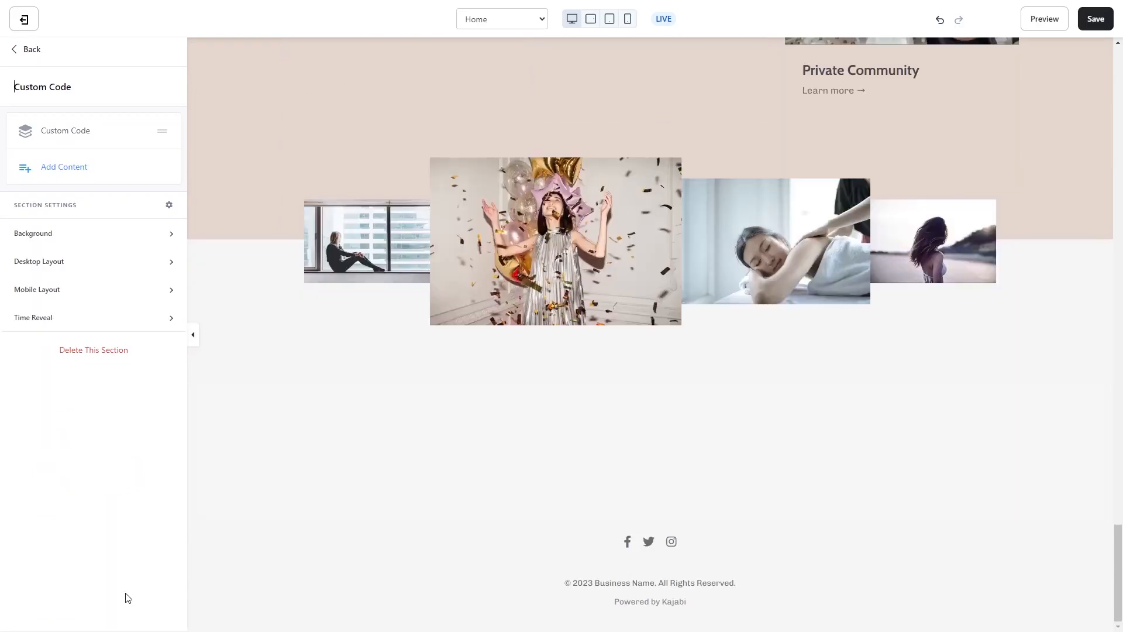